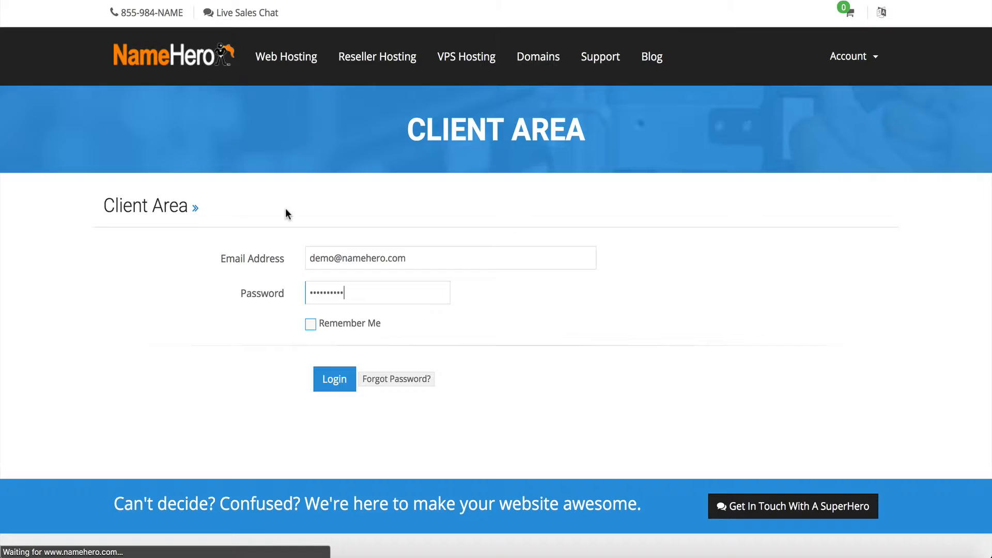
Log into the NameHero Client Area and open the Startup reseller hosting service for reselltalk.com.
left_click(334, 379)
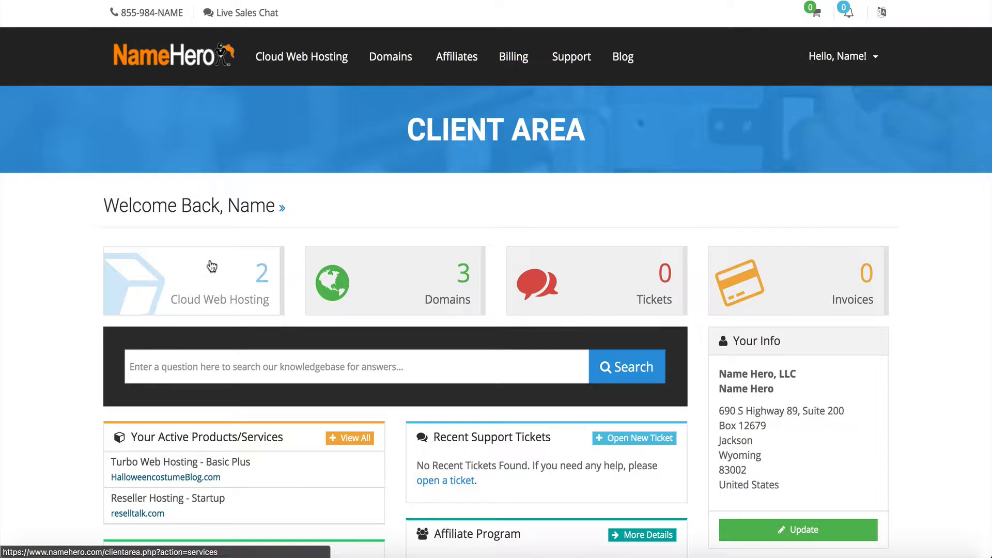
left_click(212, 280)
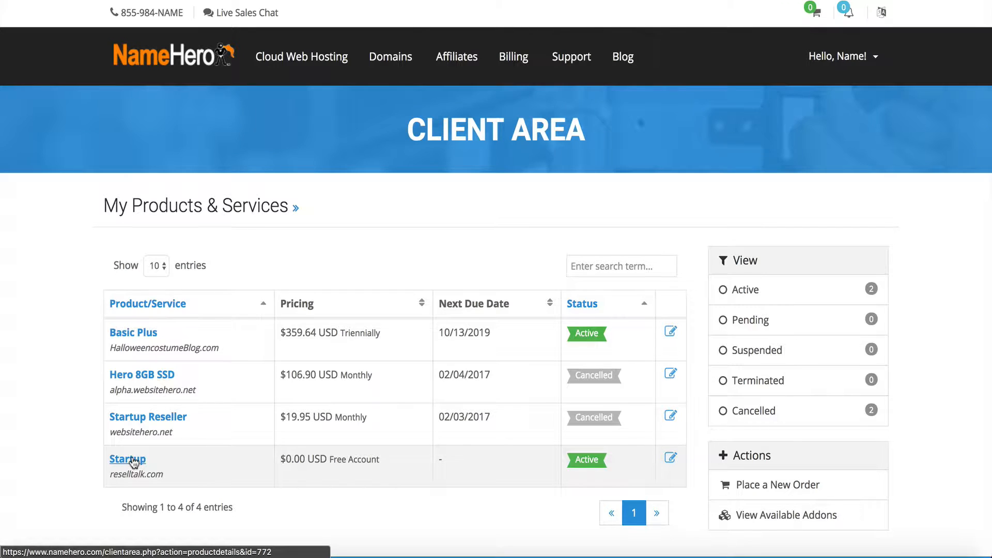
left_click(128, 459)
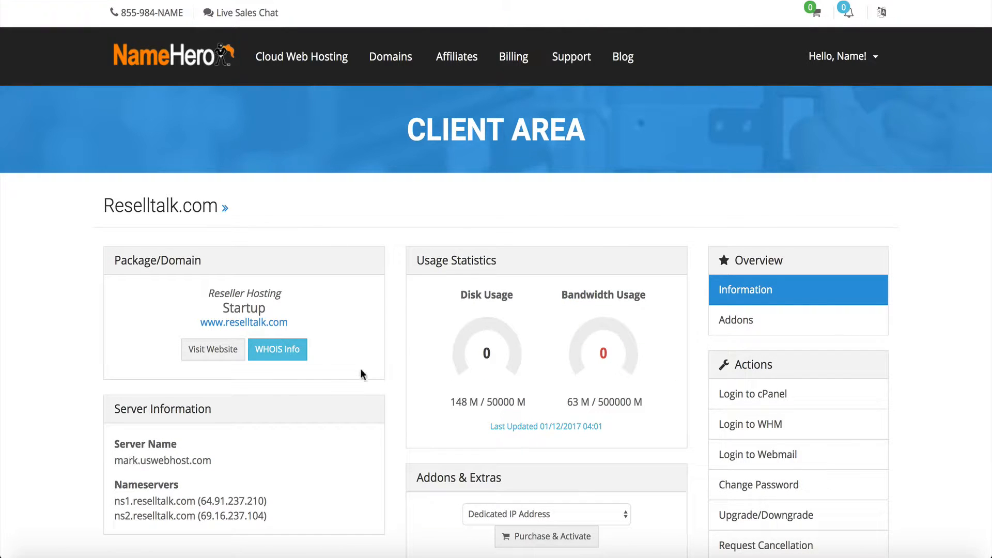
mouse_move(767, 401)
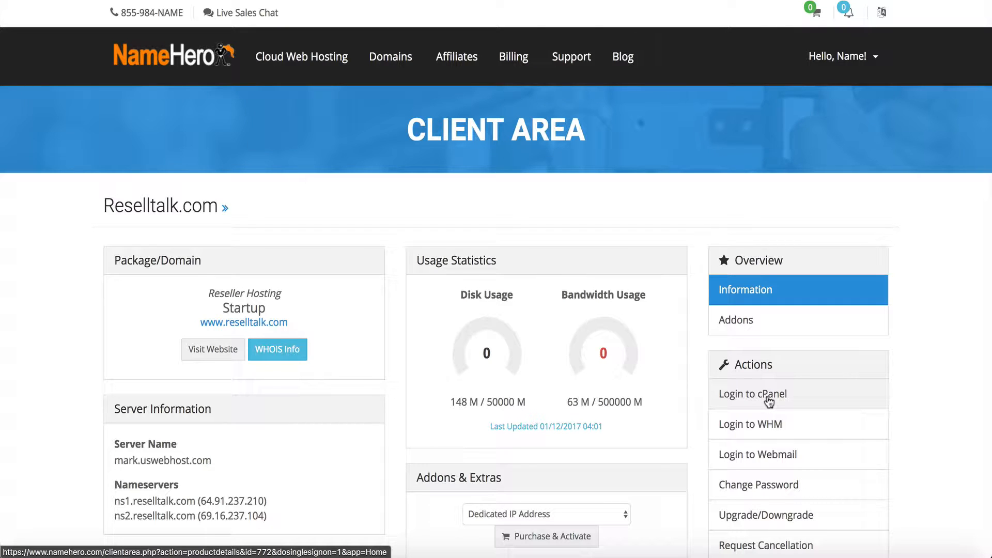
mouse_move(759, 427)
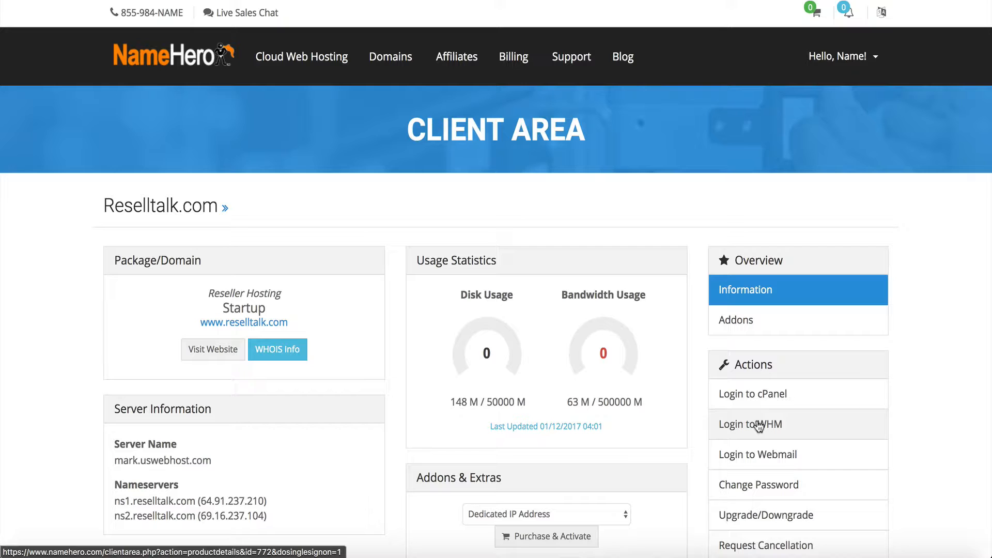
mouse_move(751, 401)
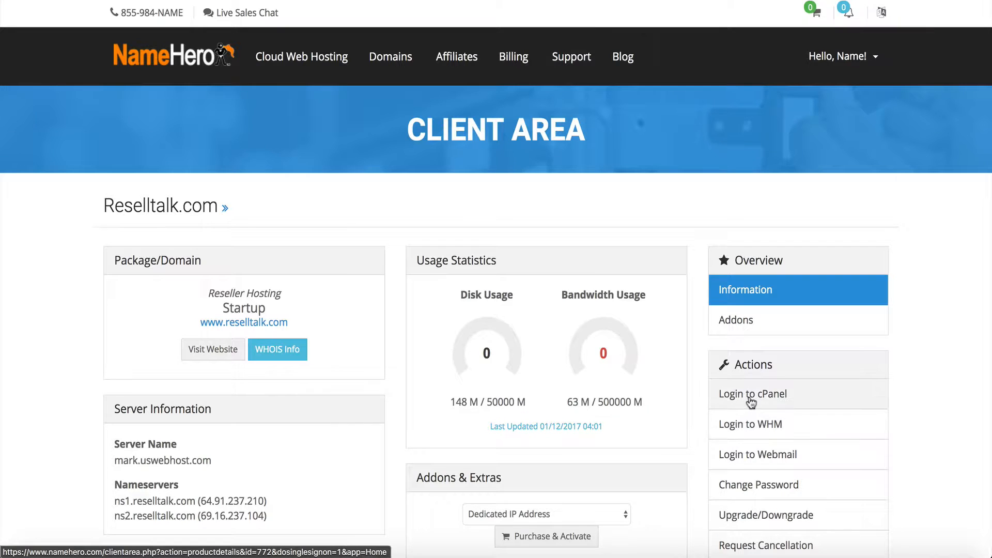
Log into cPanel for reselltalk.com and search its functions for 'php'.
left_click(752, 394)
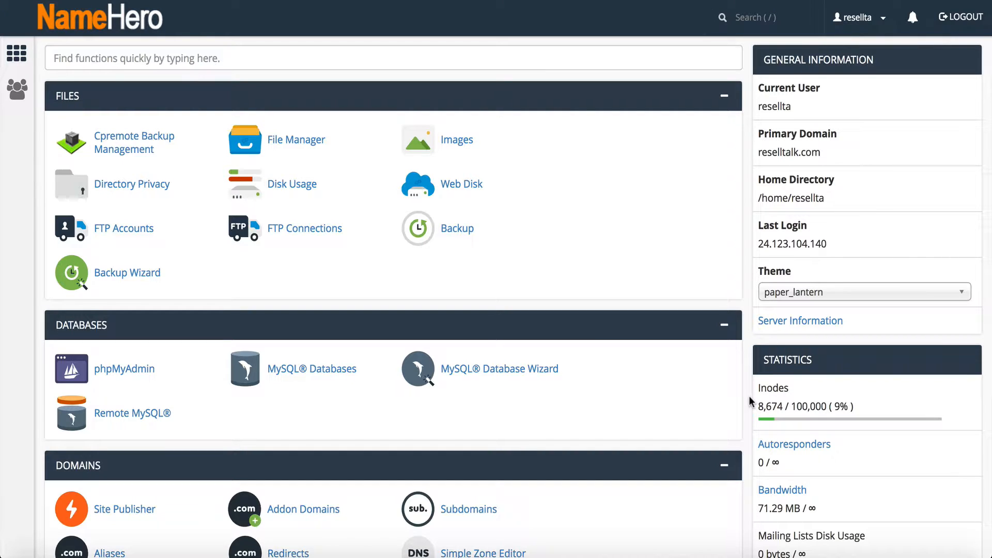
mouse_move(401, 57)
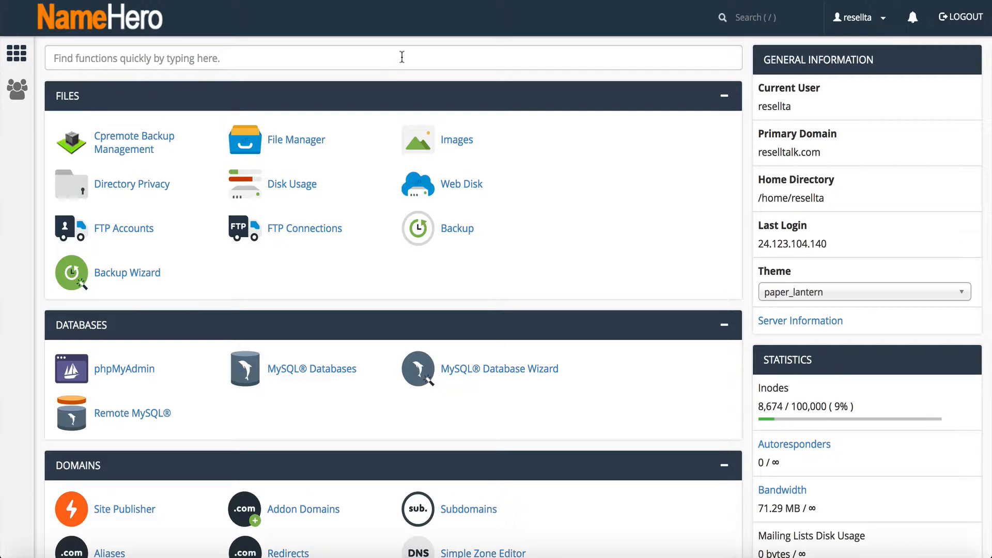
left_click(379, 58)
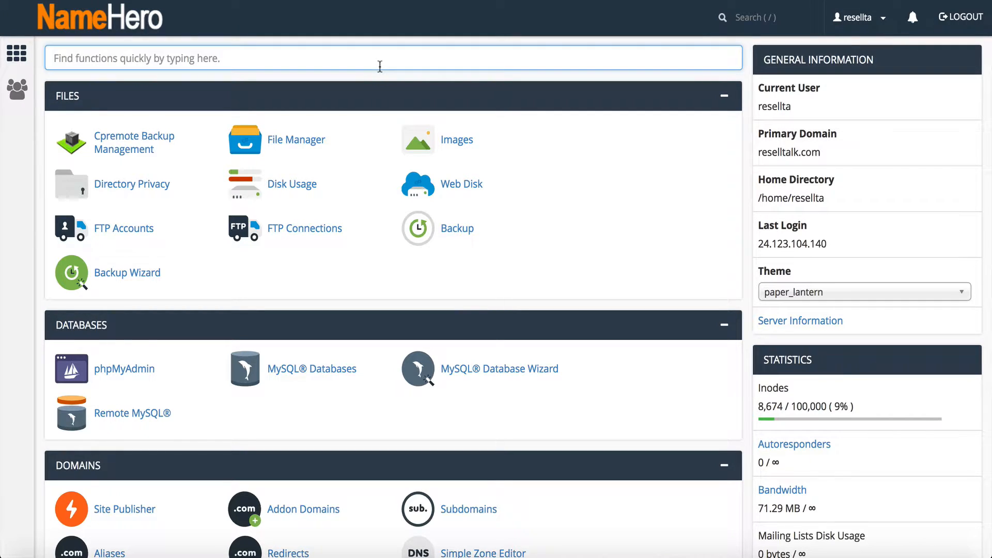
type("php")
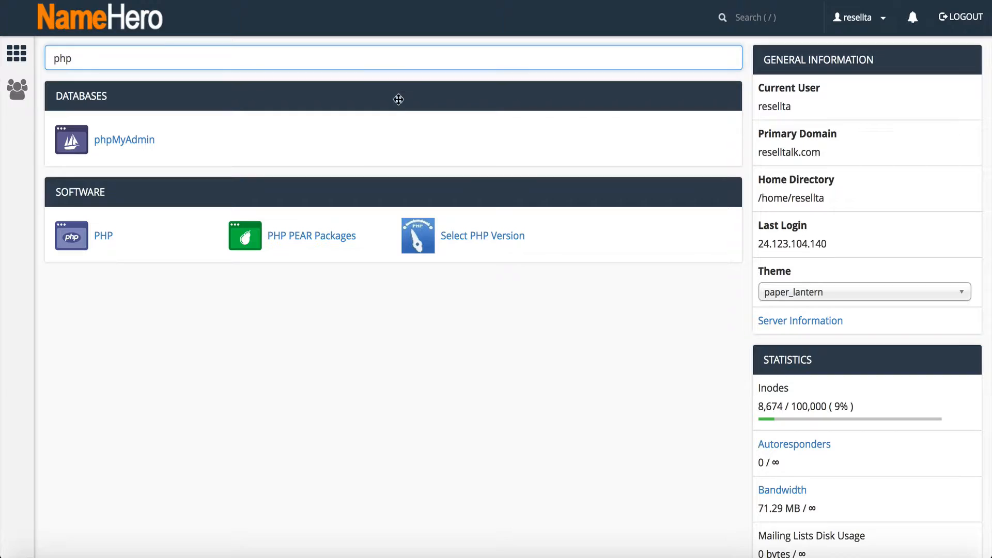
mouse_move(467, 244)
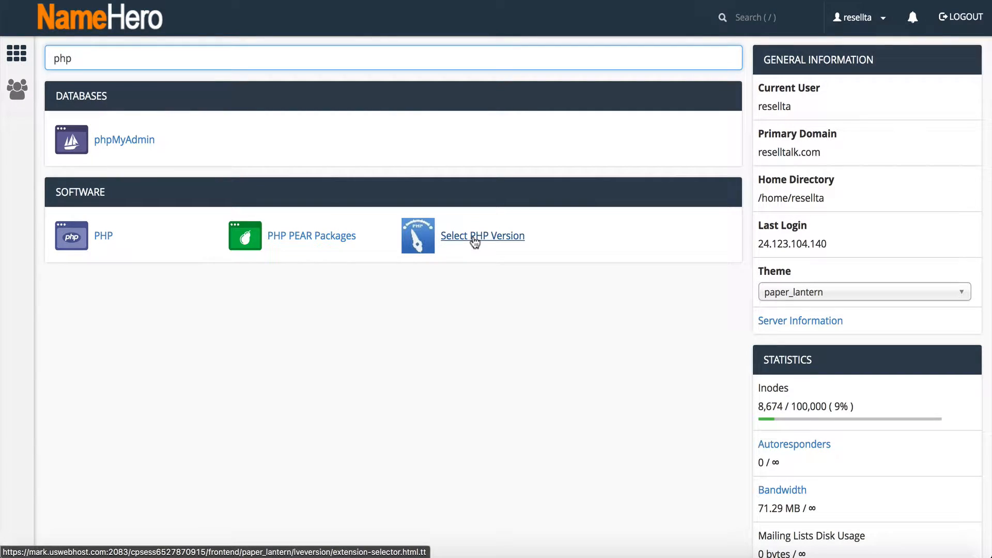
Open Select PHP Version and keep 5.6 chosen in the PHP Version dropdown.
left_click(476, 239)
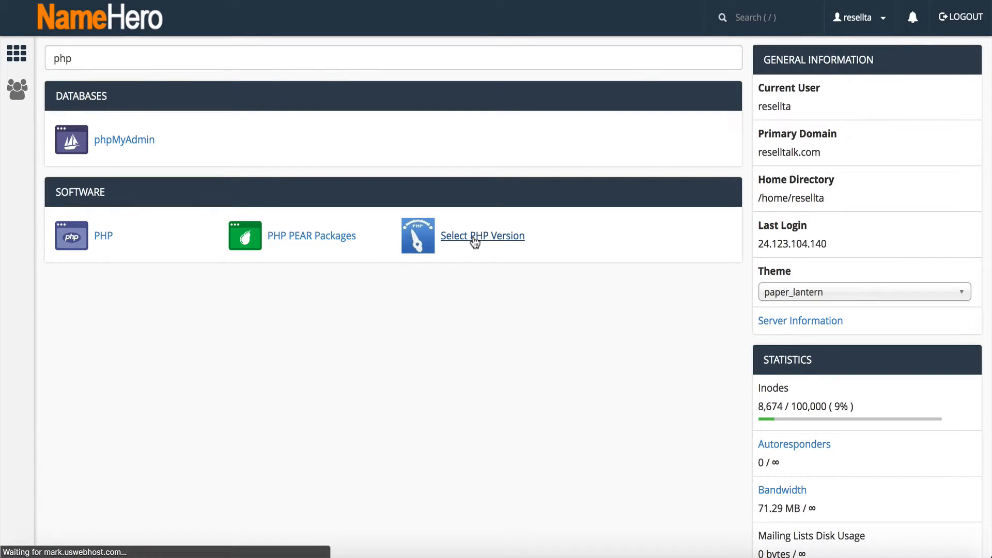
left_click(475, 236)
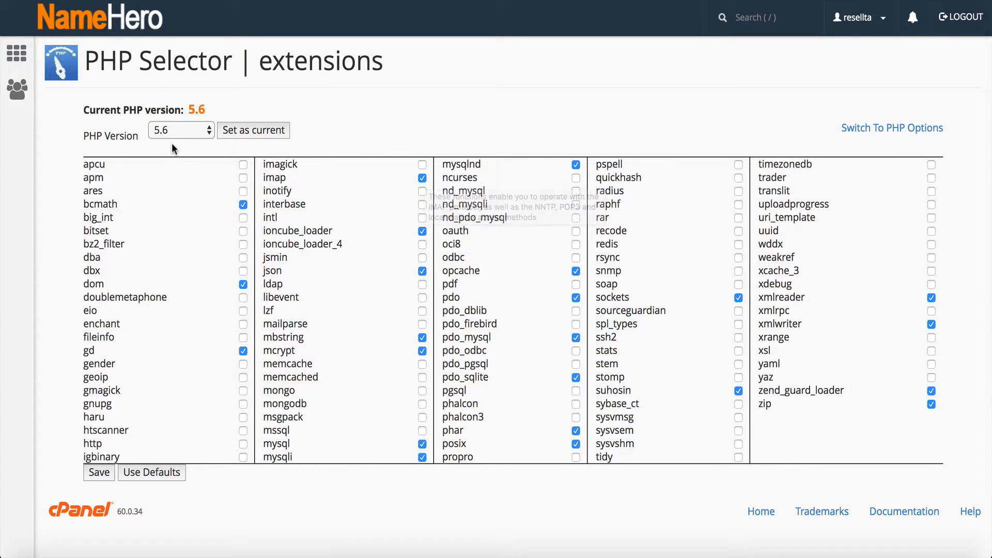
left_click(181, 129)
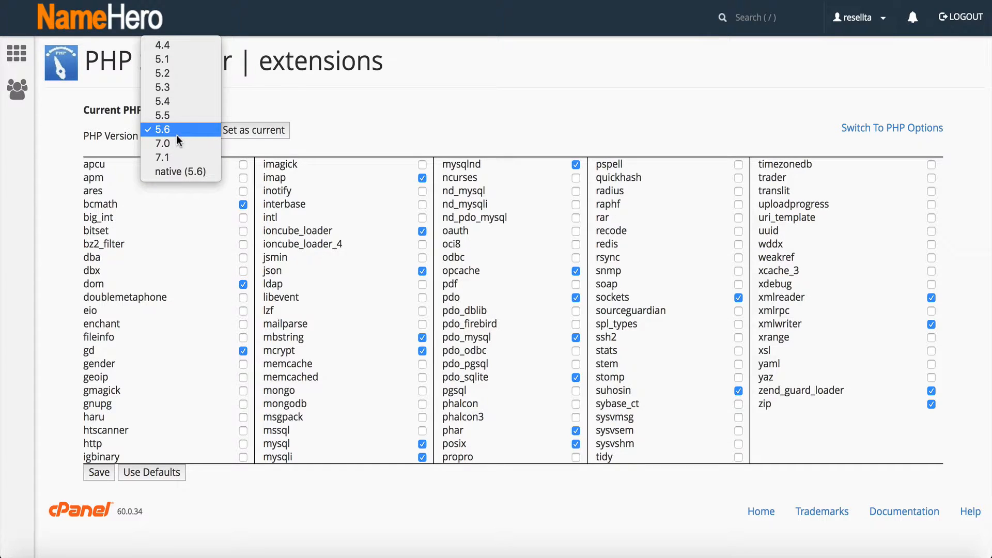
mouse_move(170, 144)
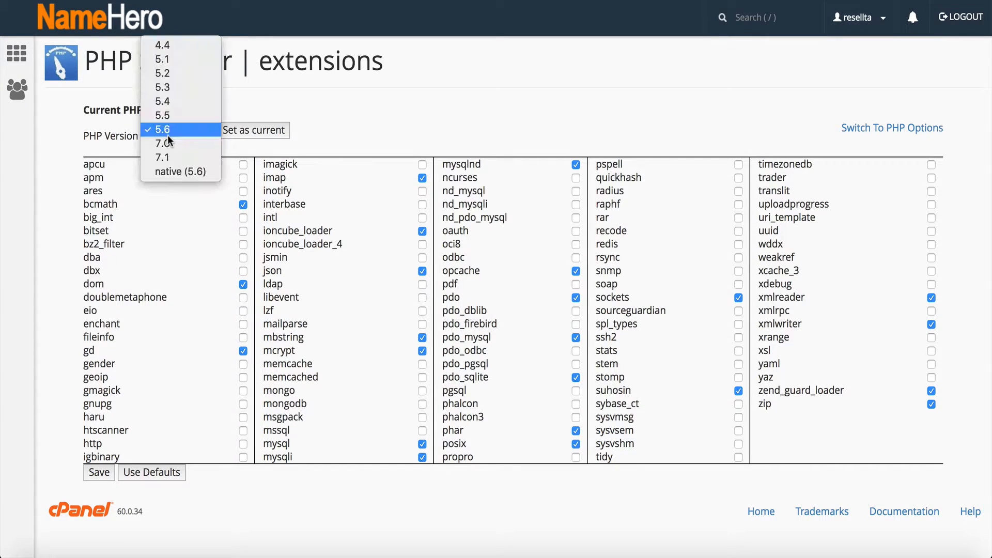
left_click(174, 130)
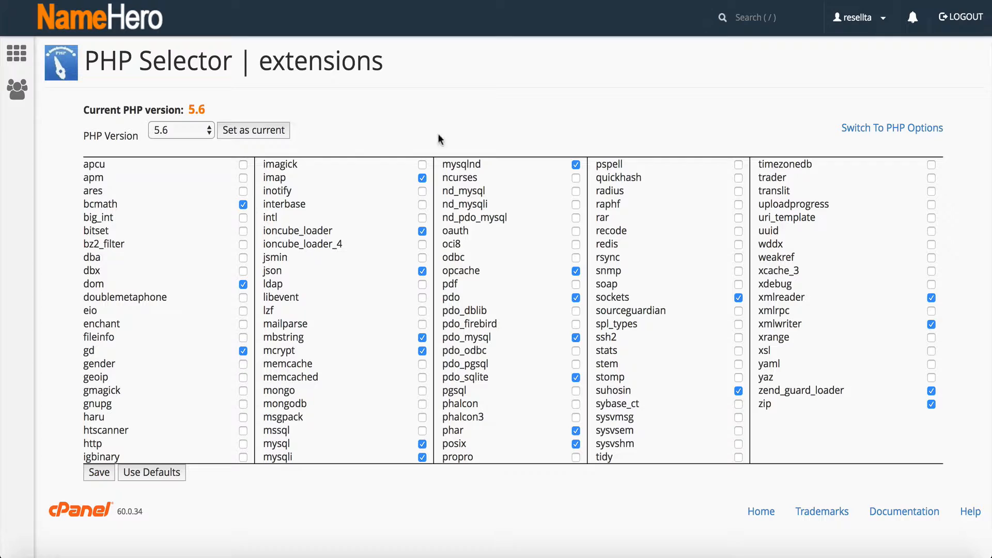
mouse_move(612, 115)
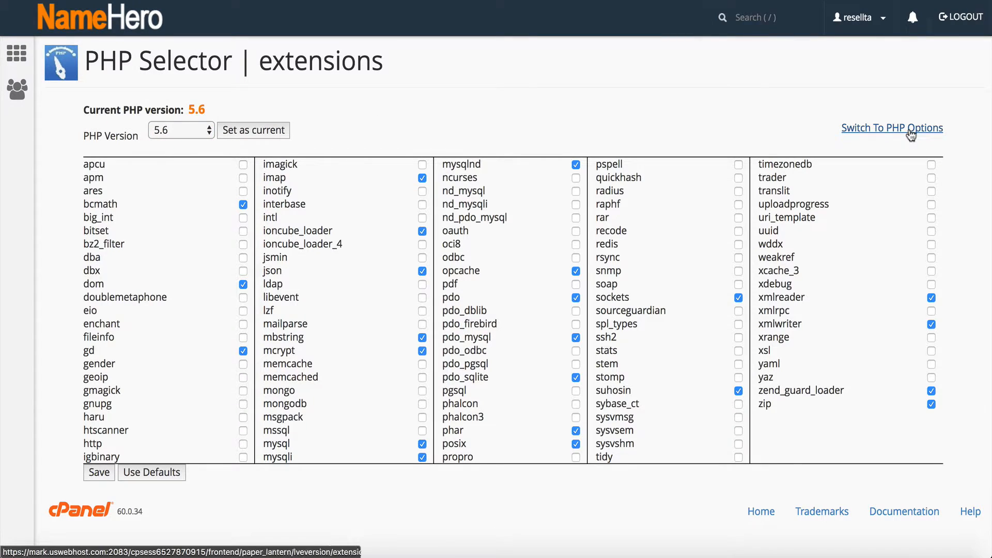
Switch to PHP options and set memory_limit to 128M.
left_click(909, 132)
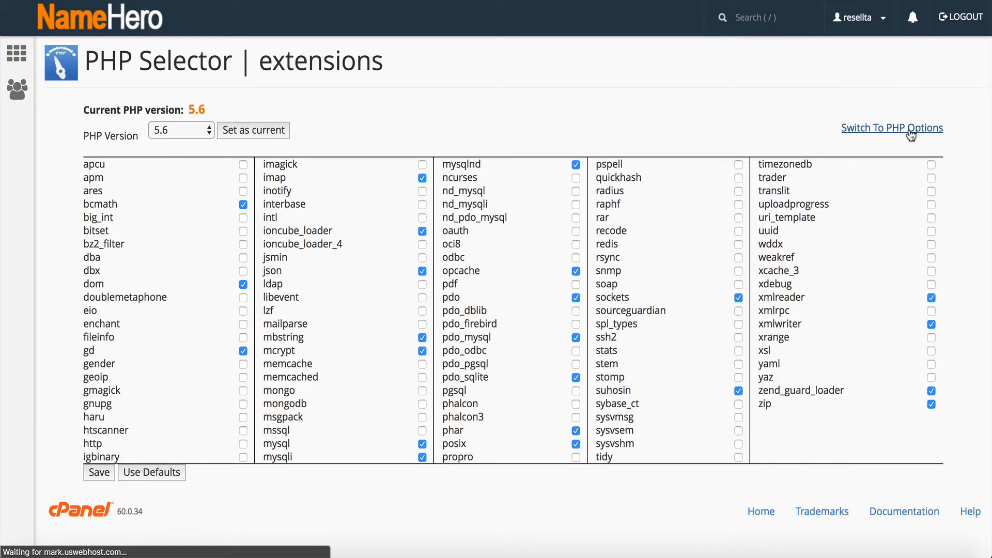
left_click(891, 128)
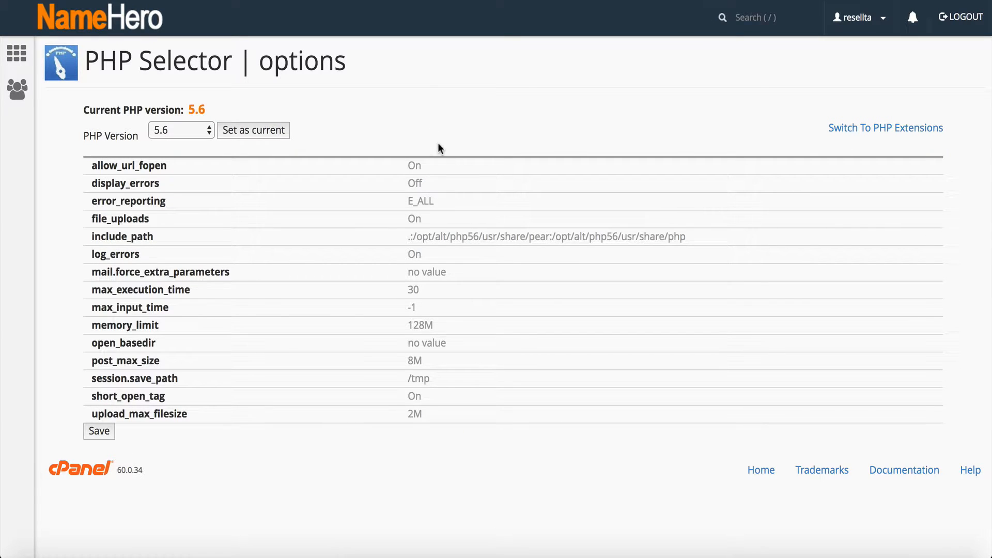
mouse_move(507, 199)
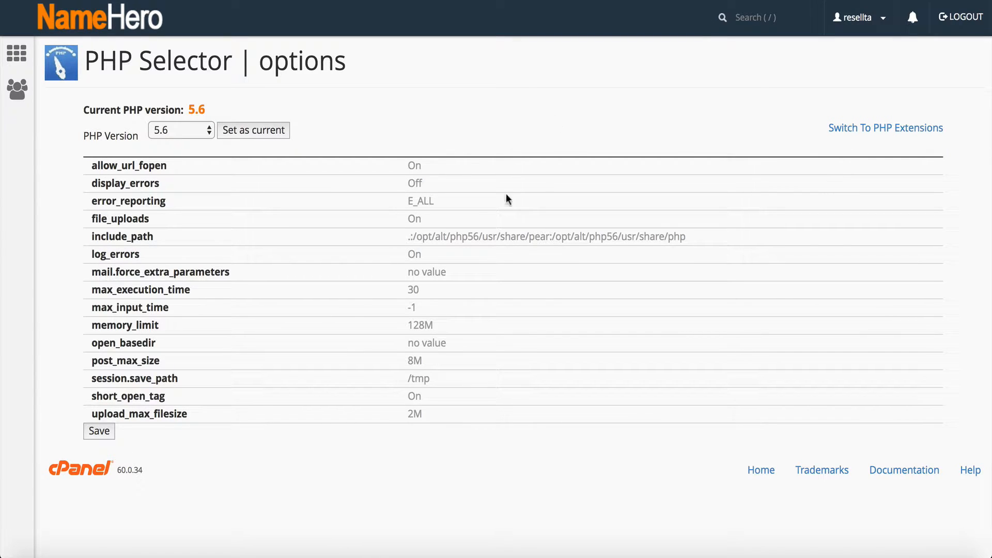
mouse_move(469, 348)
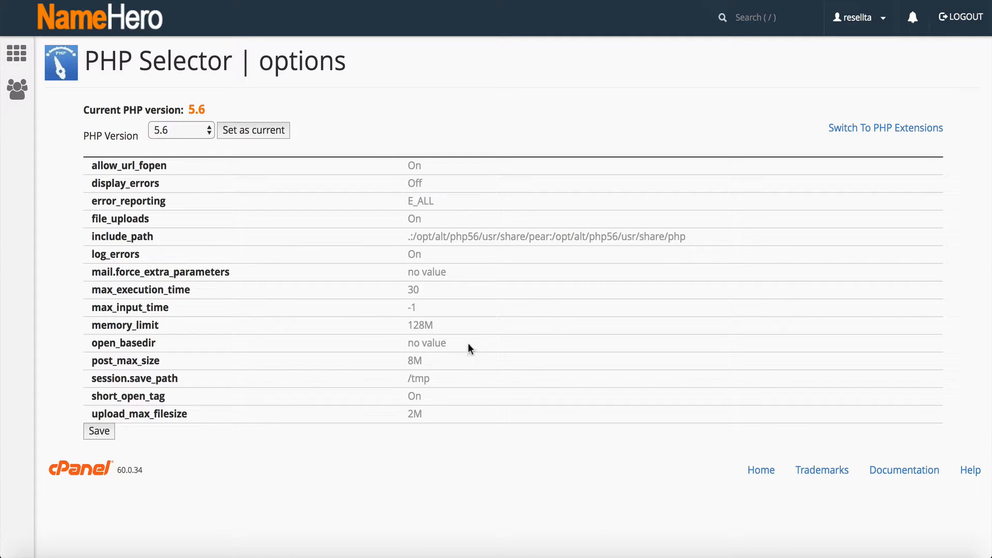
left_click(421, 325)
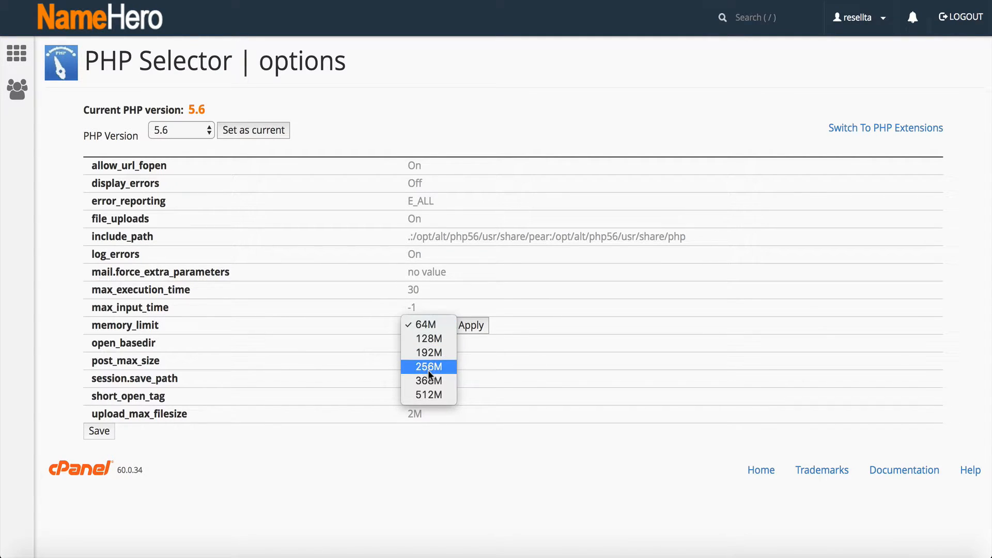
mouse_move(439, 348)
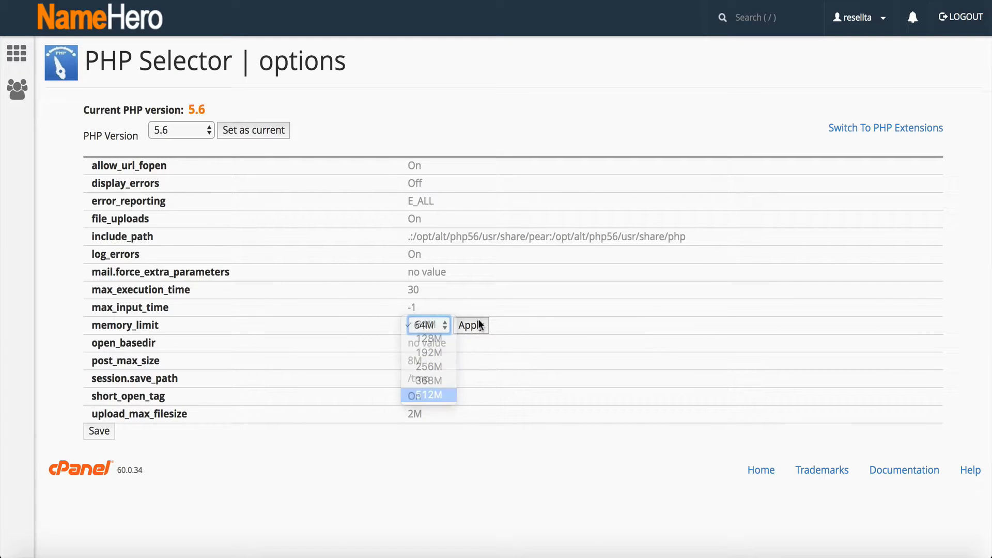
left_click(429, 395)
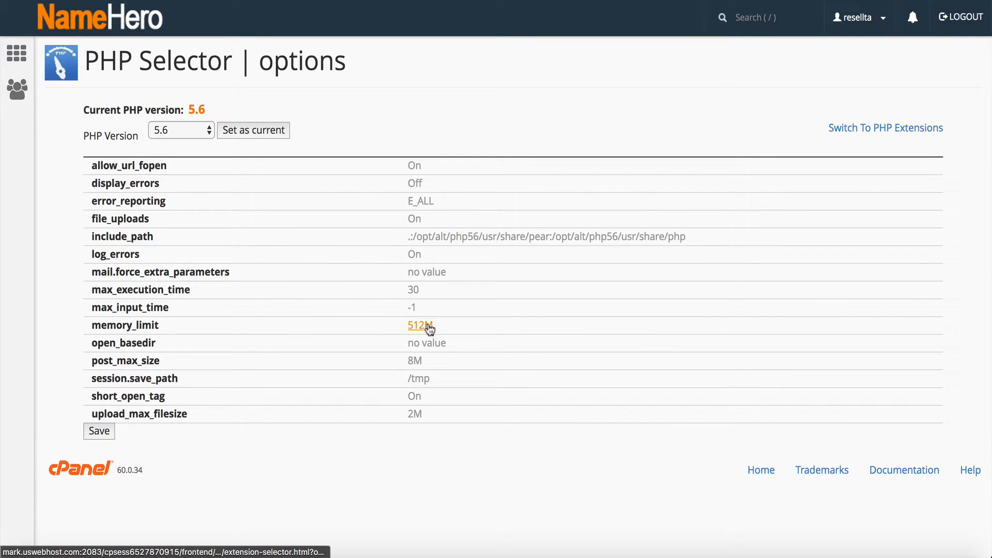
left_click(418, 326)
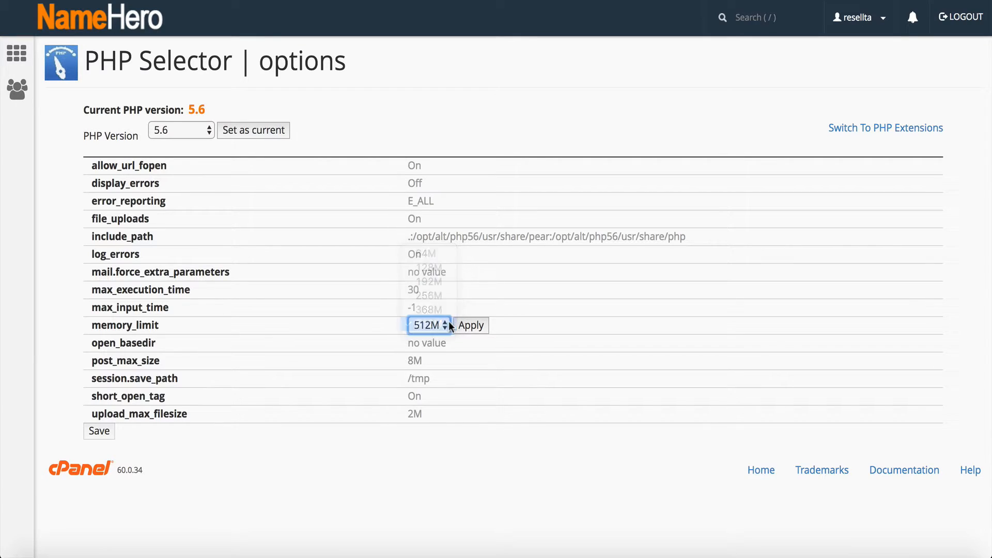
left_click(470, 325)
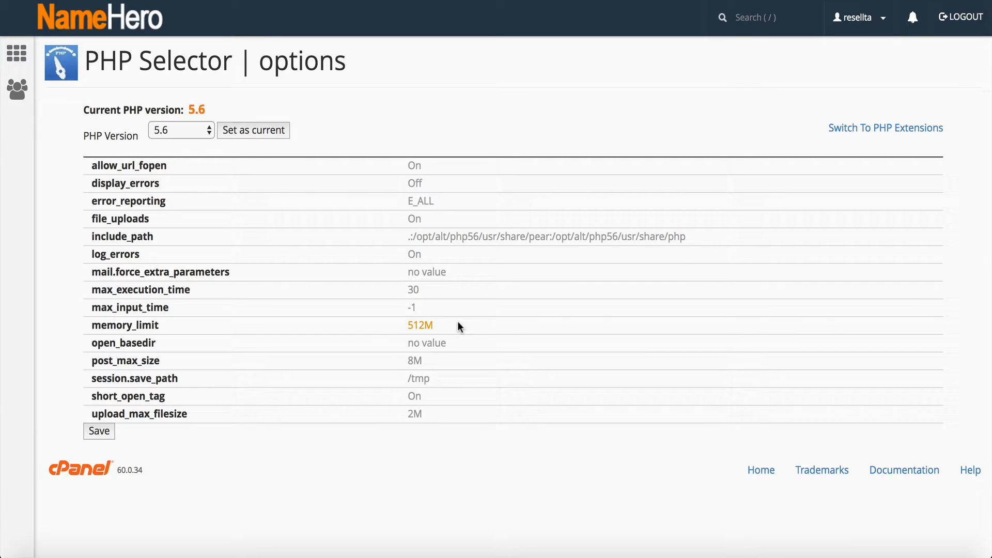
left_click(420, 325)
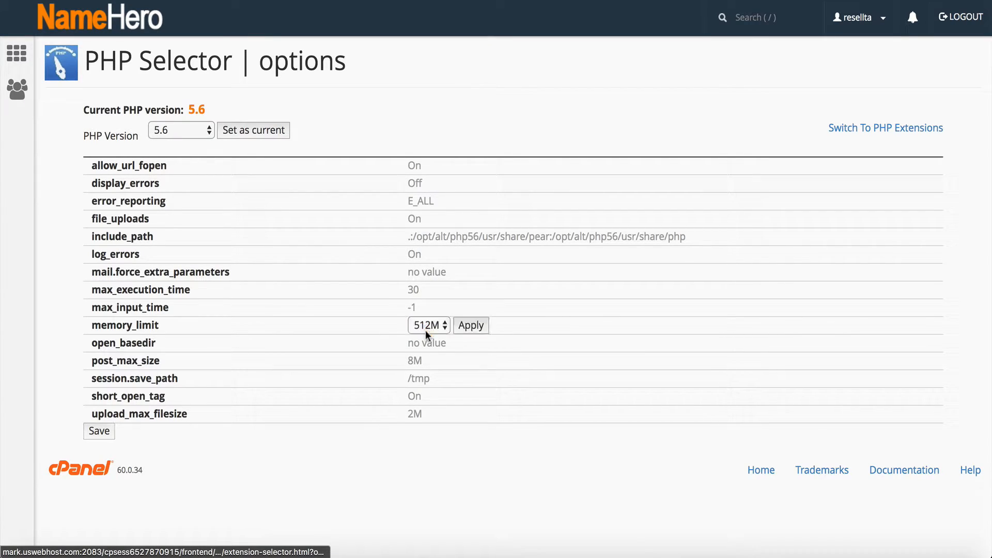
left_click(471, 326)
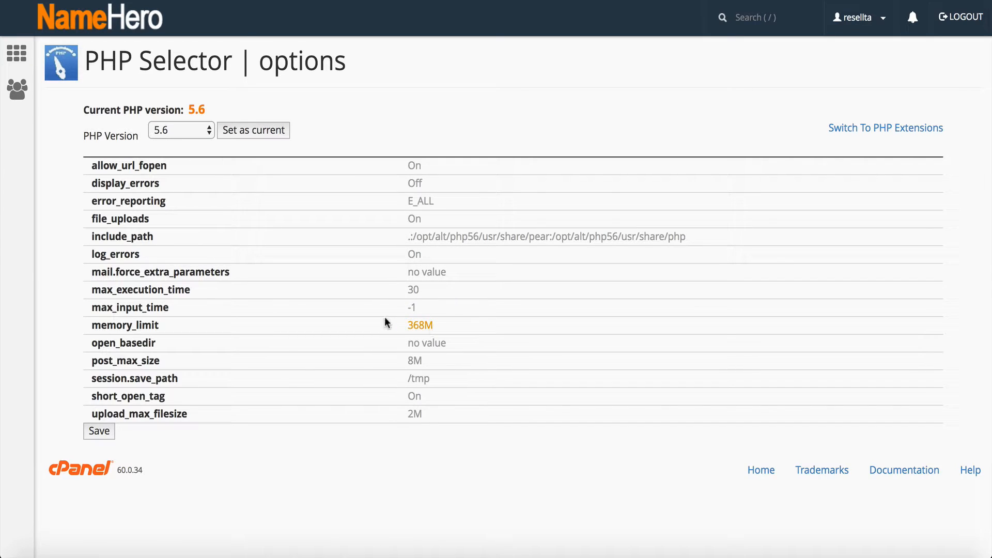
mouse_move(102, 410)
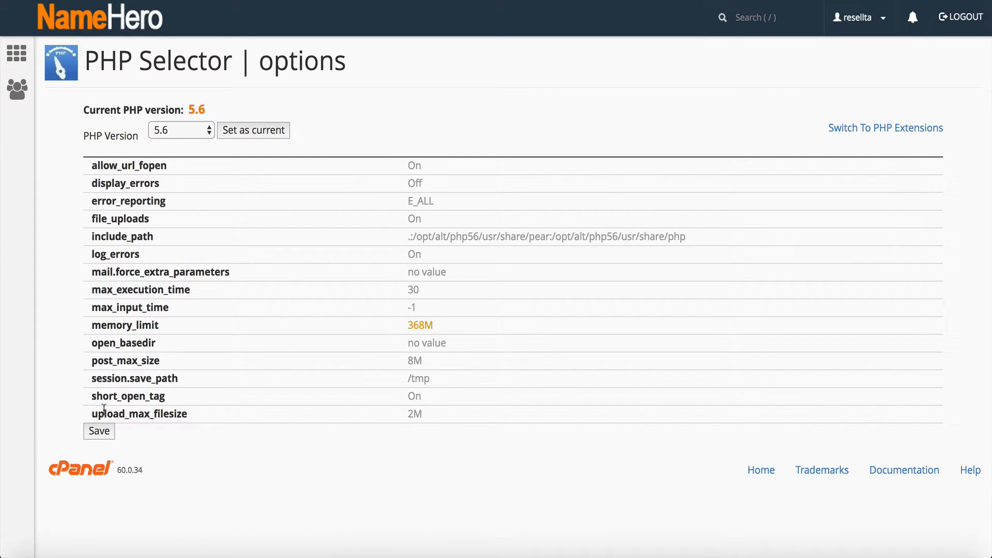
mouse_move(417, 427)
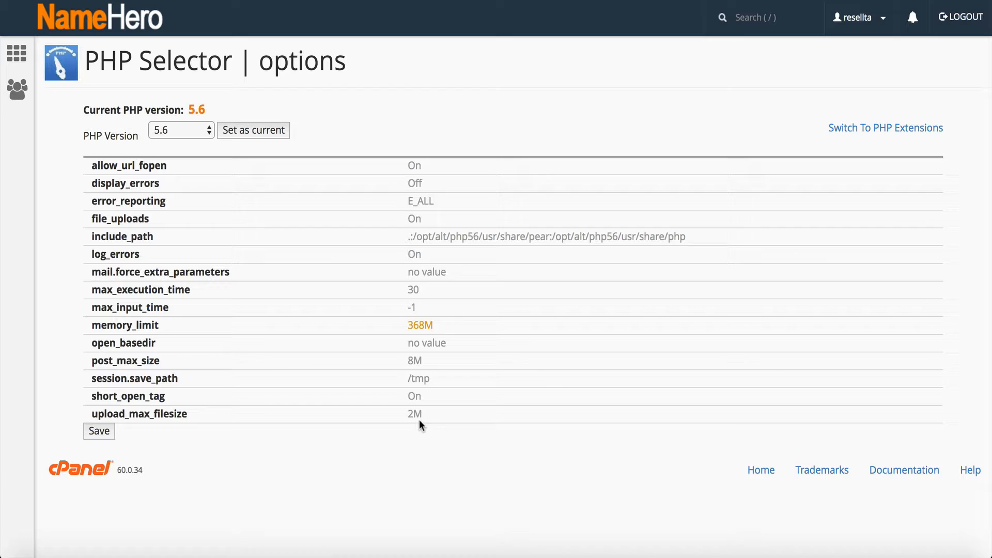
Set upload_max_filesize and post_max_size to 64M, confirm memory_limit 128M, and save.
left_click(415, 413)
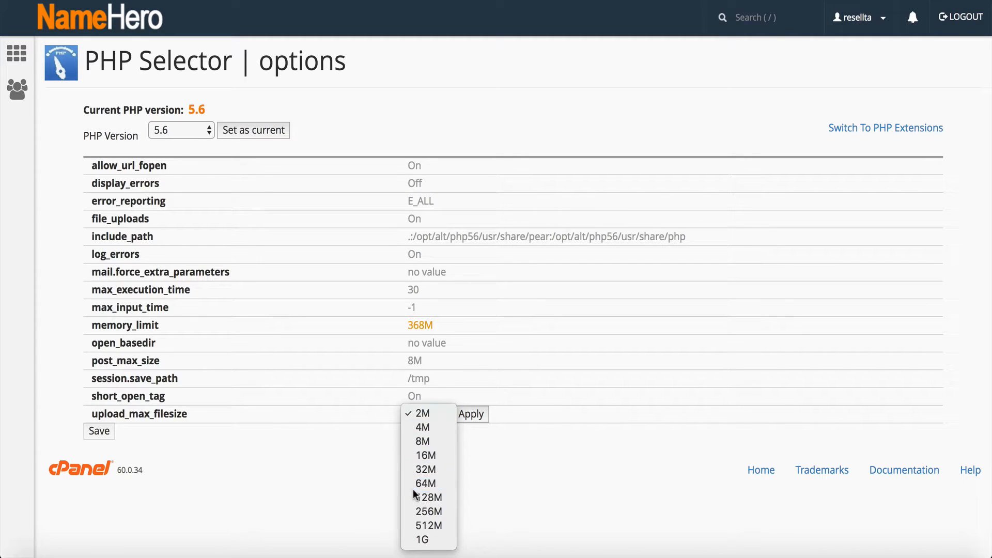
left_click(424, 483)
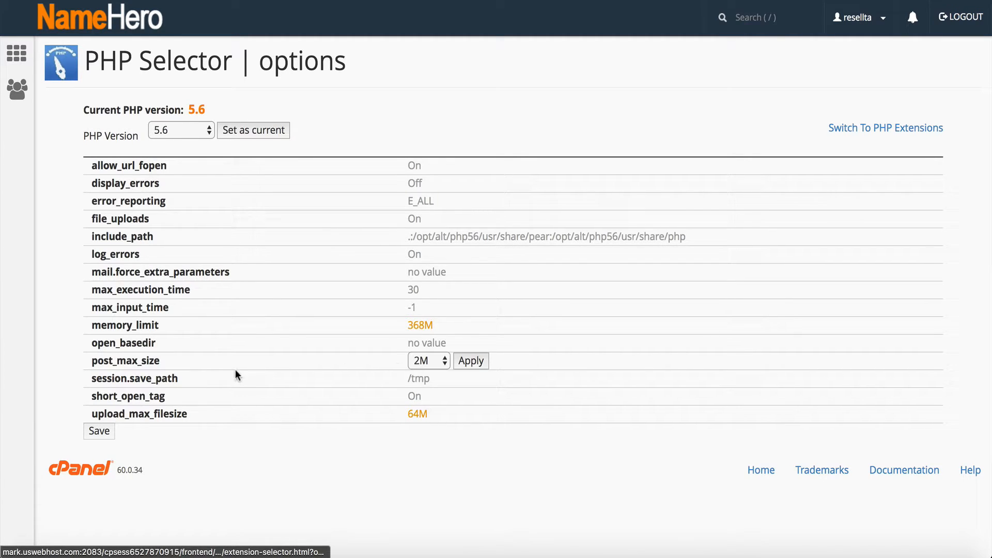
left_click(428, 361)
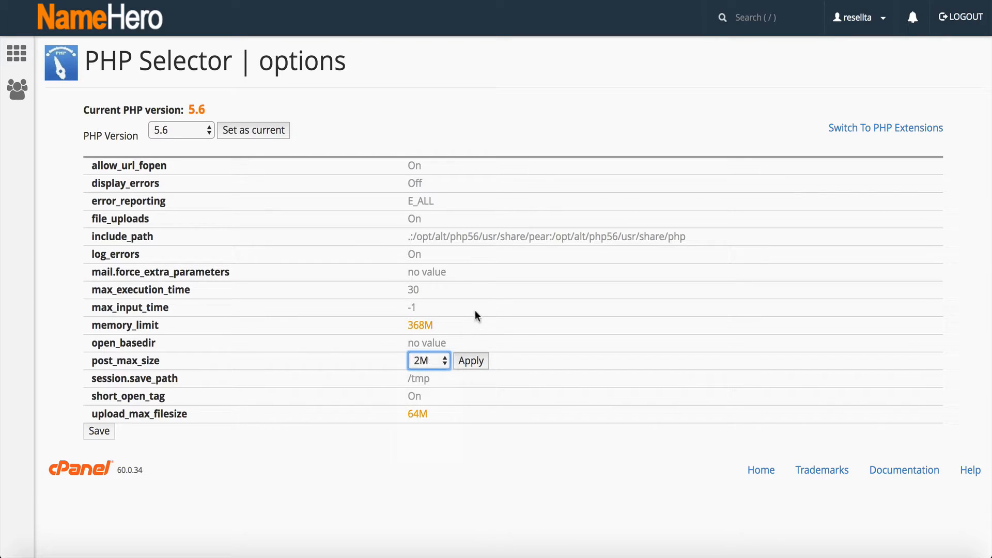
left_click(471, 361)
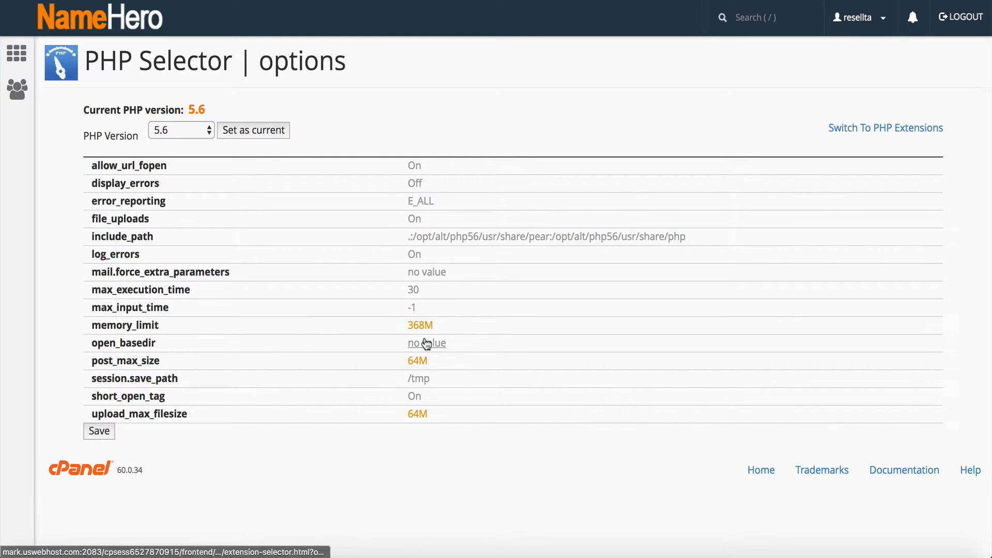
left_click(420, 325)
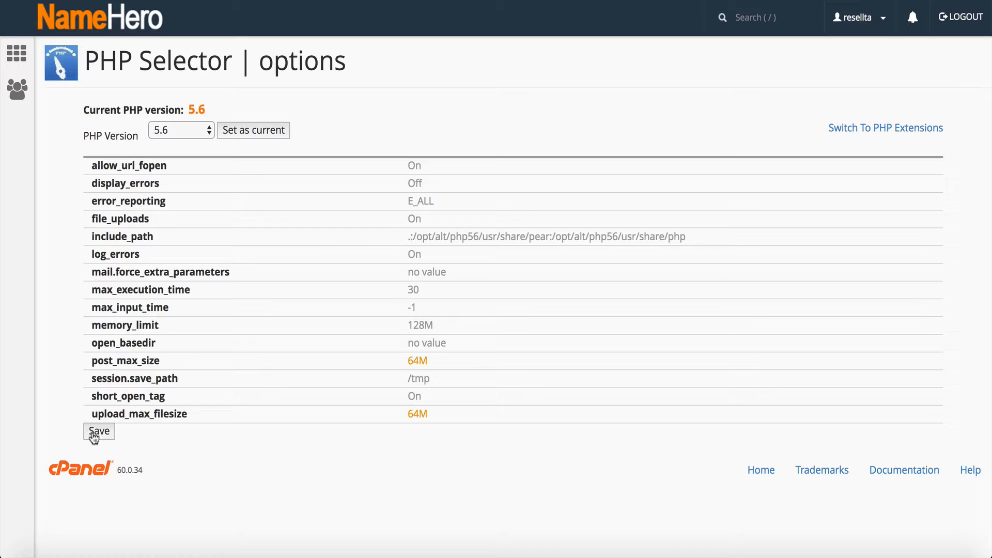
left_click(99, 431)
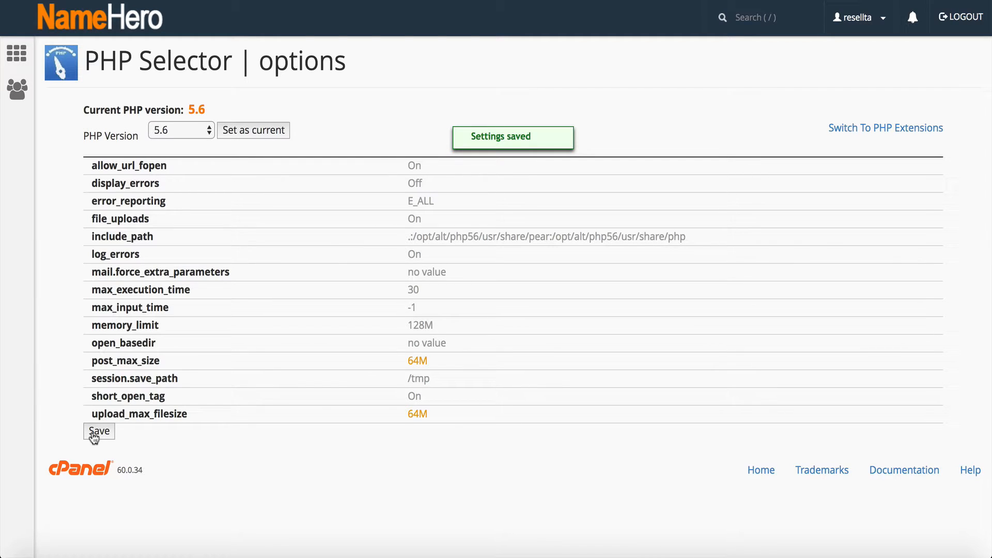
mouse_move(158, 192)
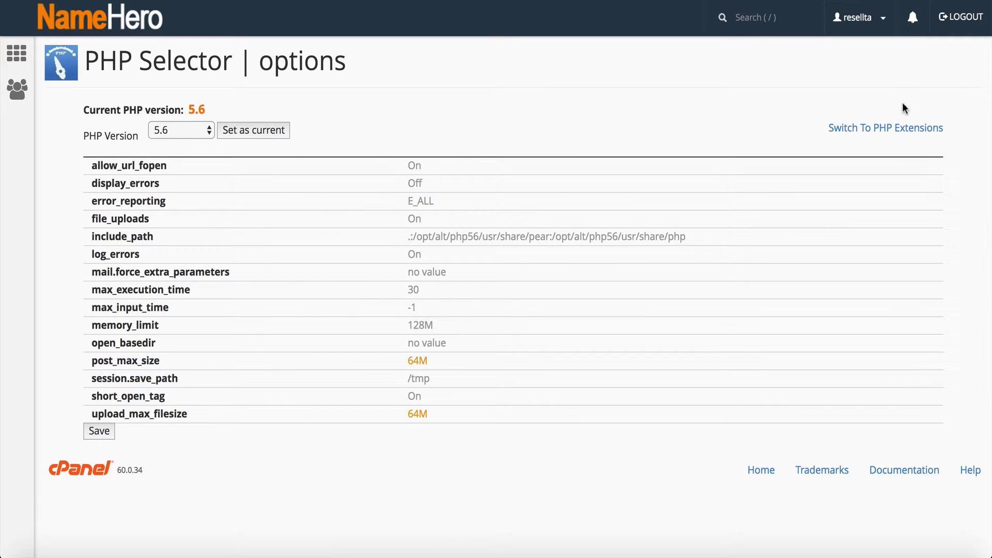
left_click(863, 131)
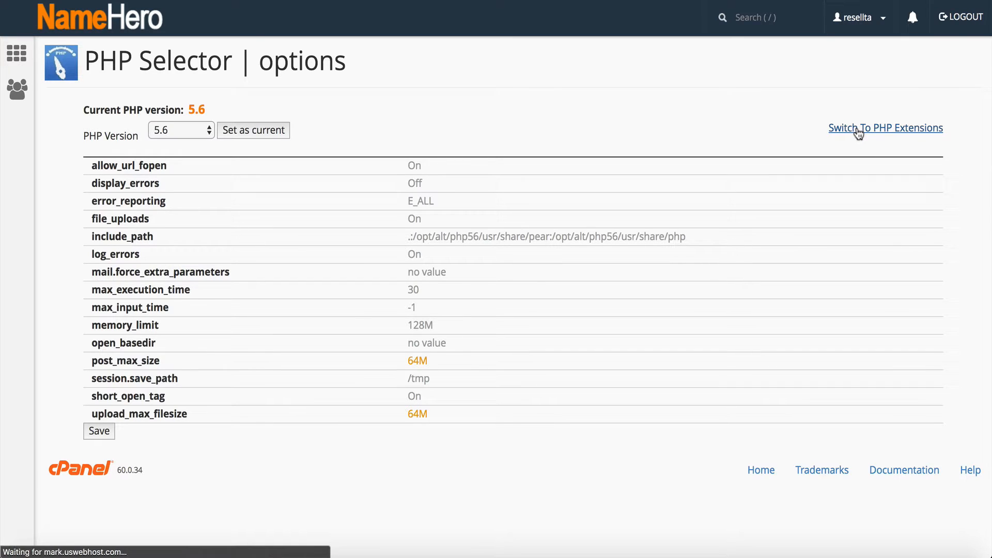
Enable the soap extension in the PHP 5.6 extensions list and save.
left_click(886, 128)
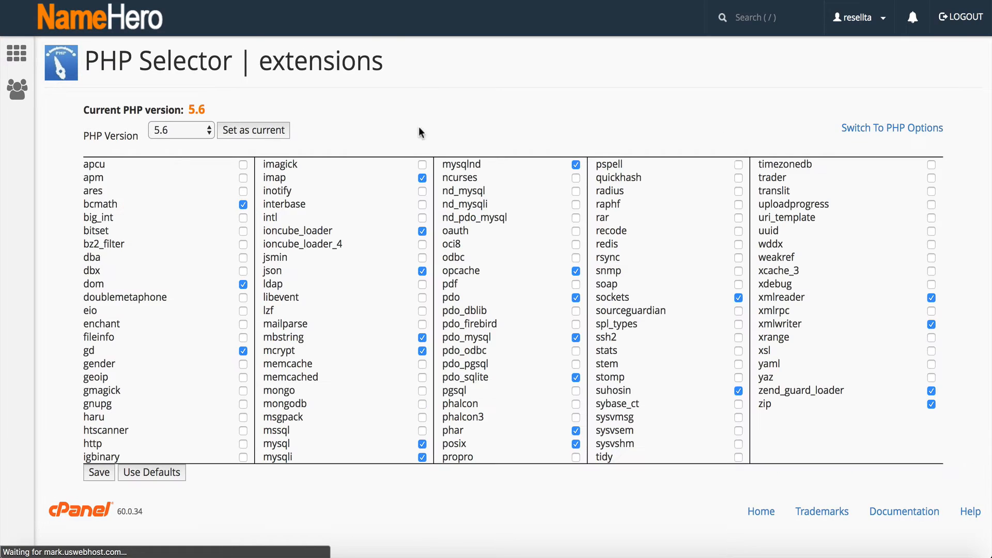
mouse_move(392, 131)
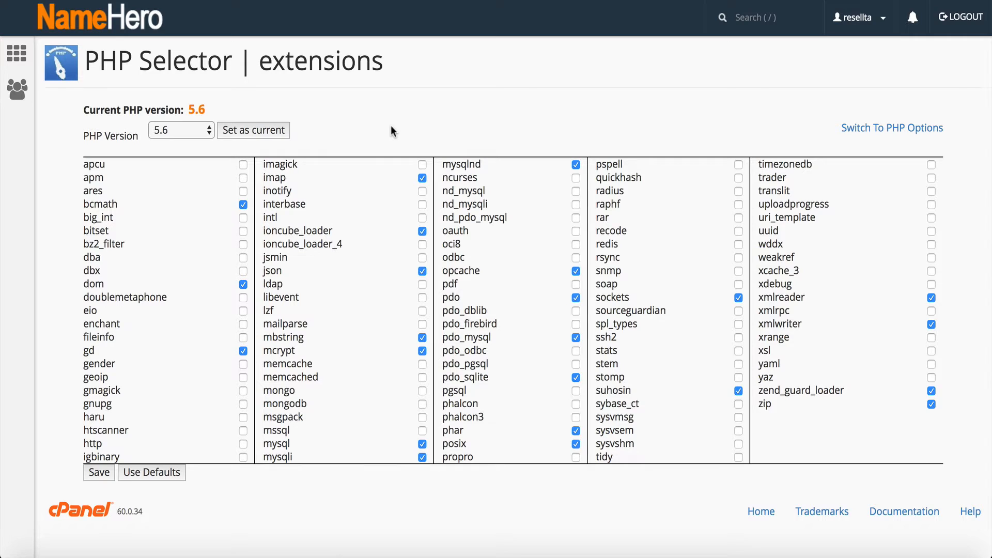
mouse_move(444, 297)
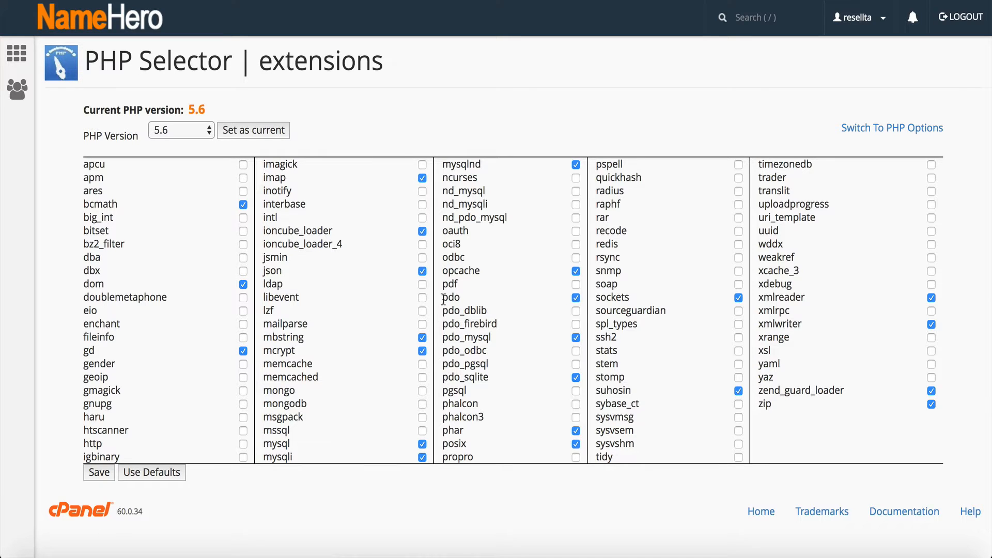
double_click(450, 298)
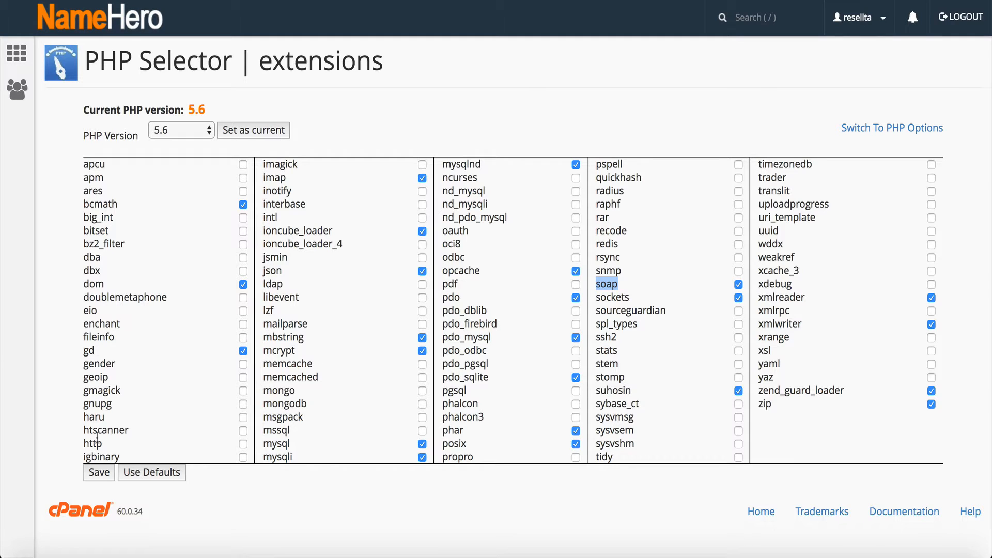
left_click(99, 472)
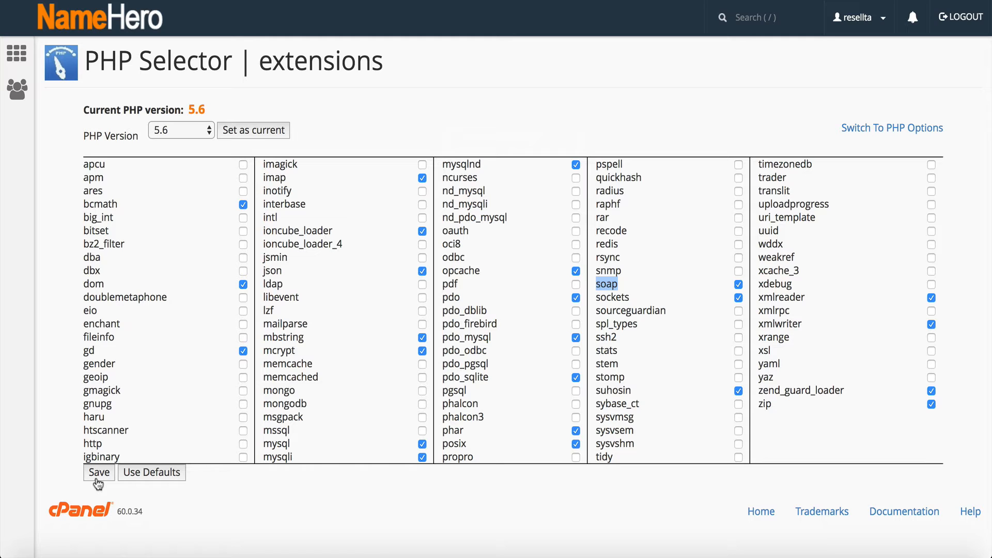
mouse_move(23, 351)
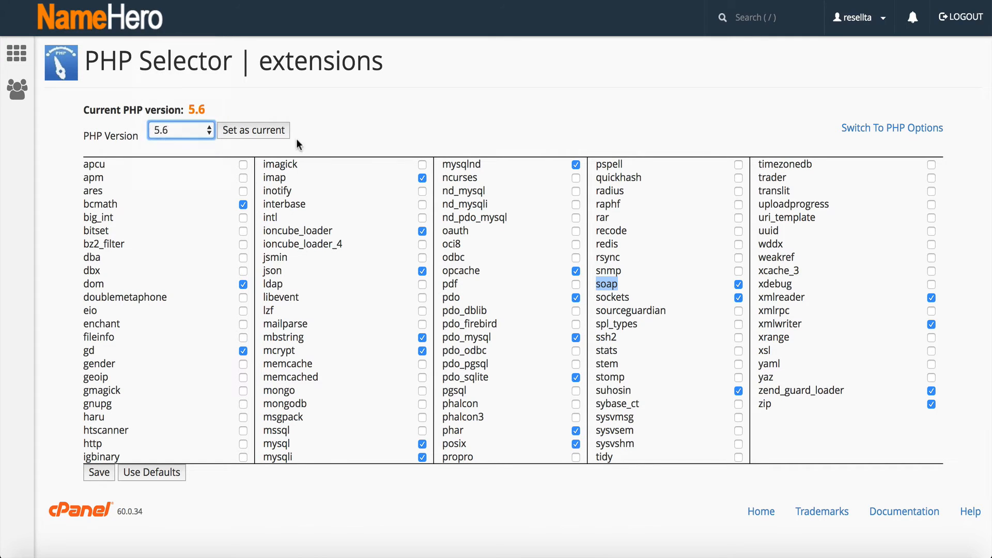
left_click(180, 129)
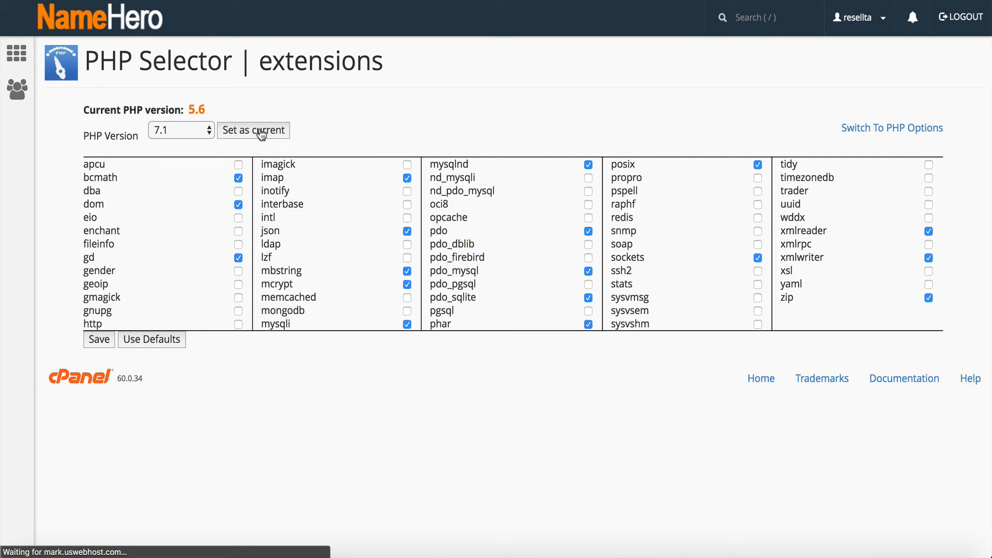
left_click(253, 130)
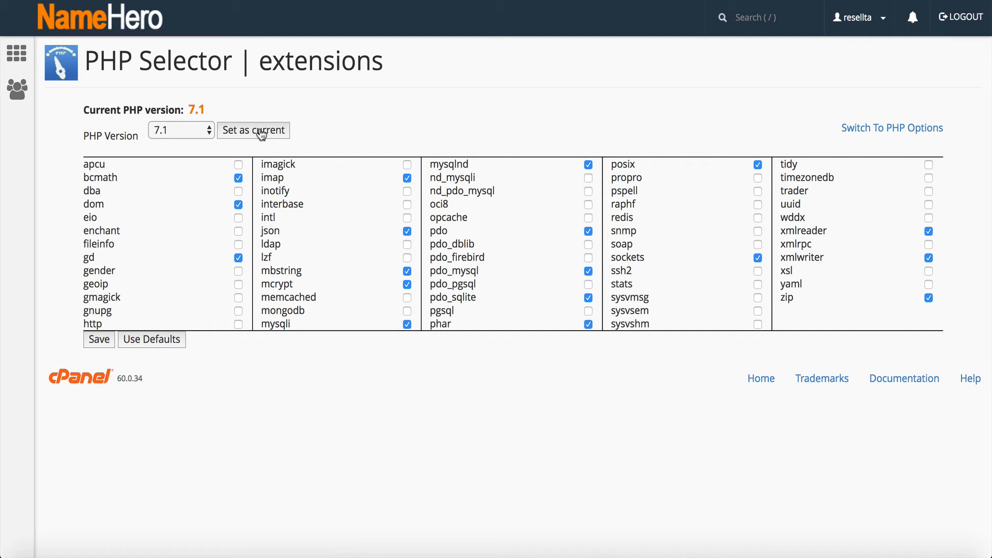
mouse_move(166, 138)
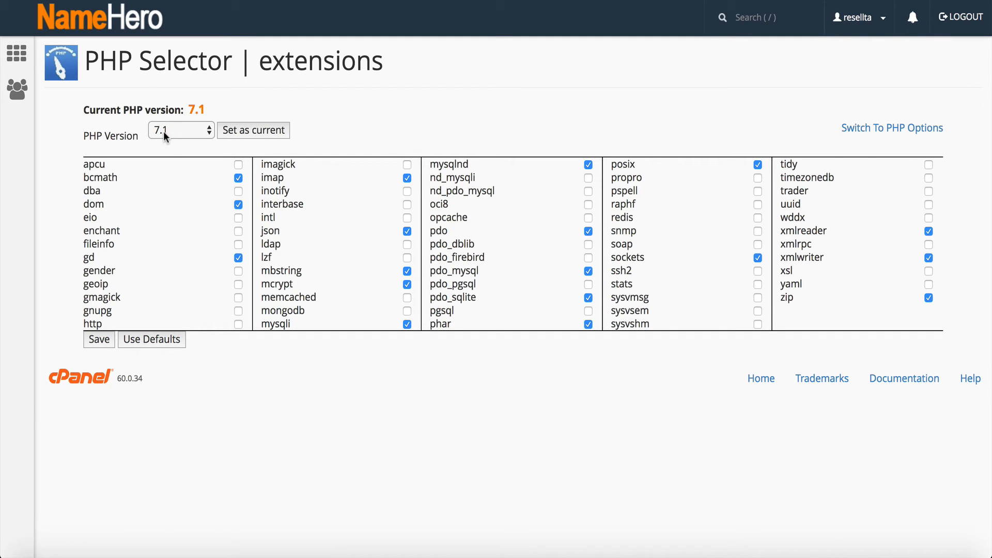
left_click(181, 130)
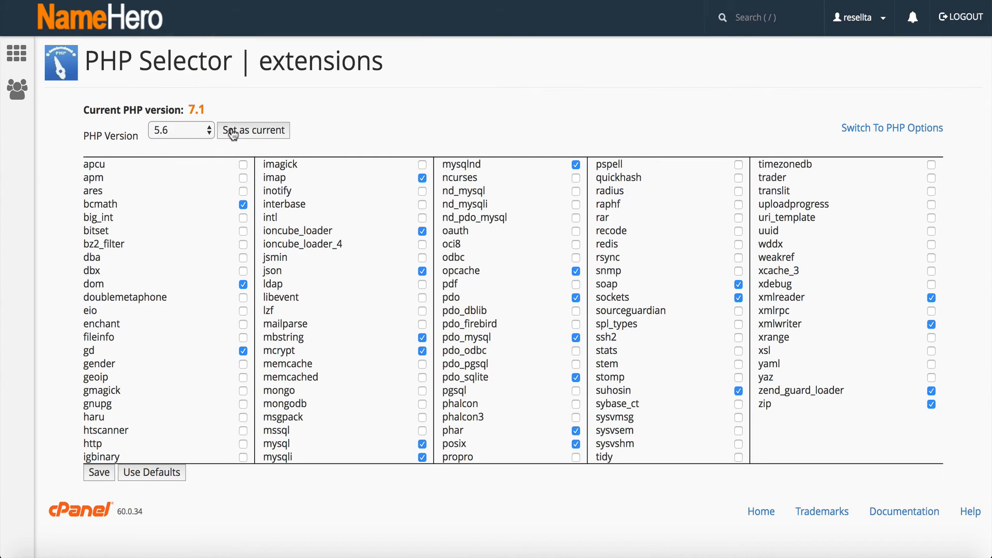
left_click(252, 130)
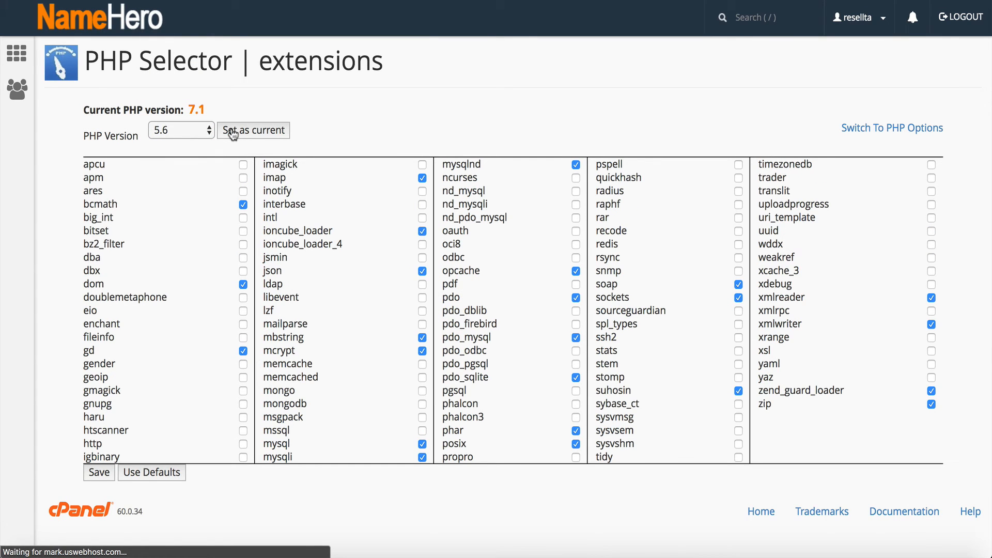
left_click(253, 130)
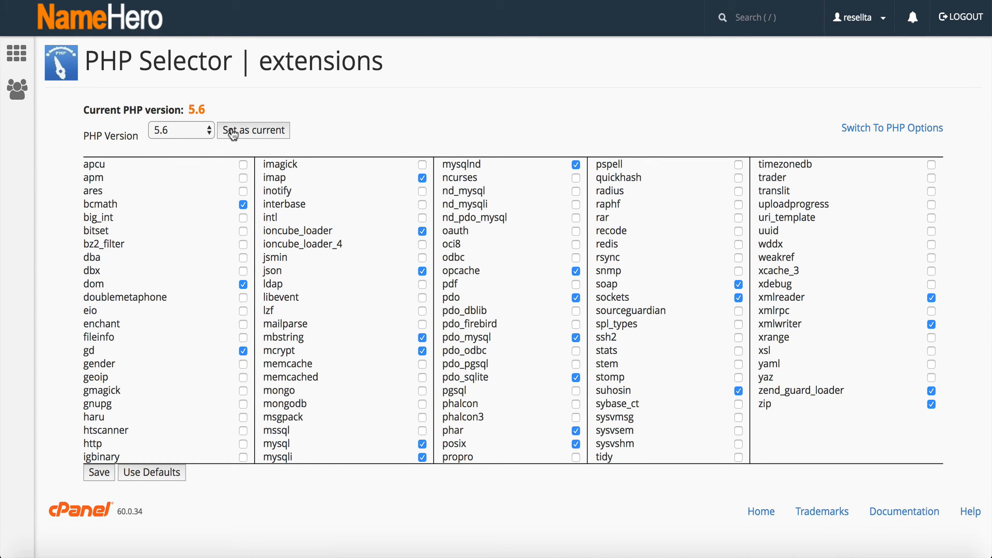
mouse_move(756, 129)
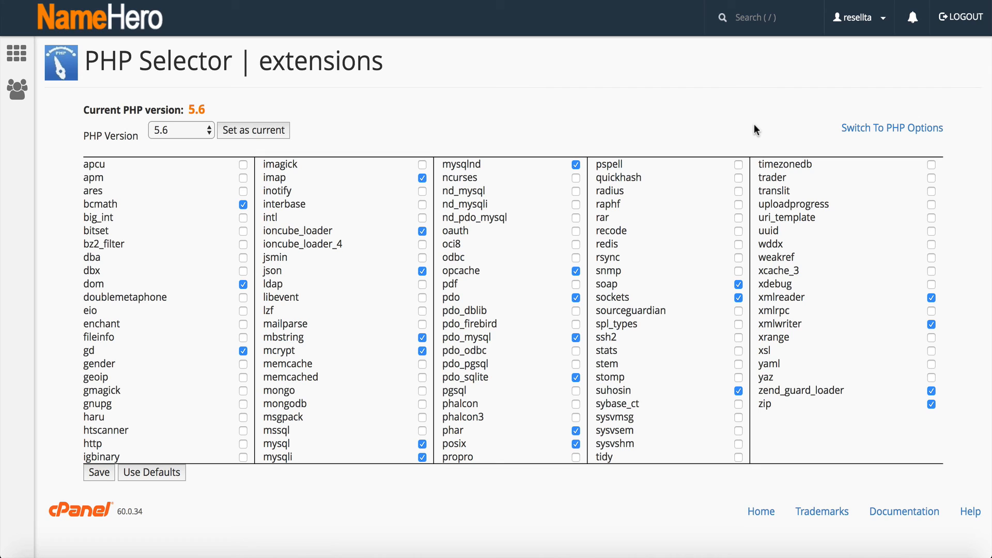
mouse_move(823, 94)
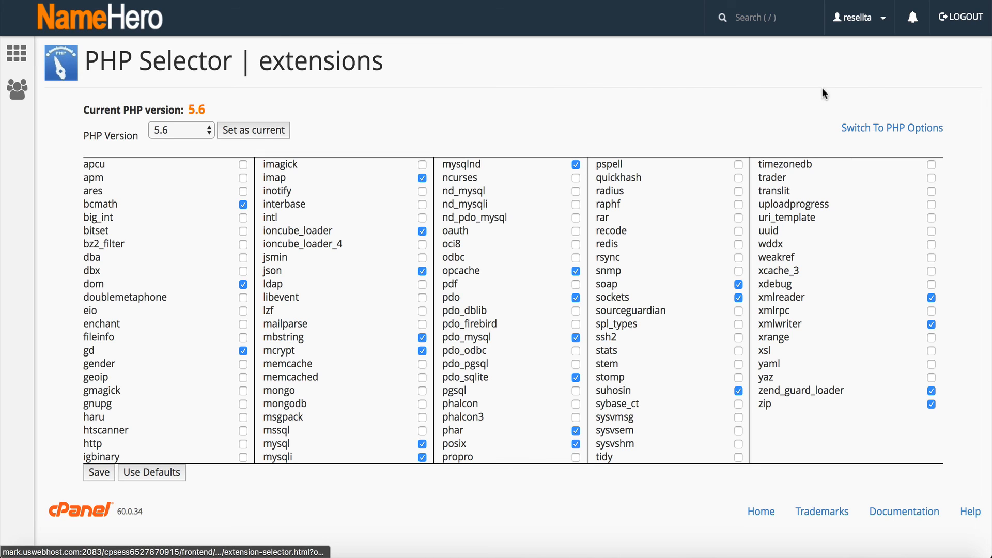
mouse_move(515, 93)
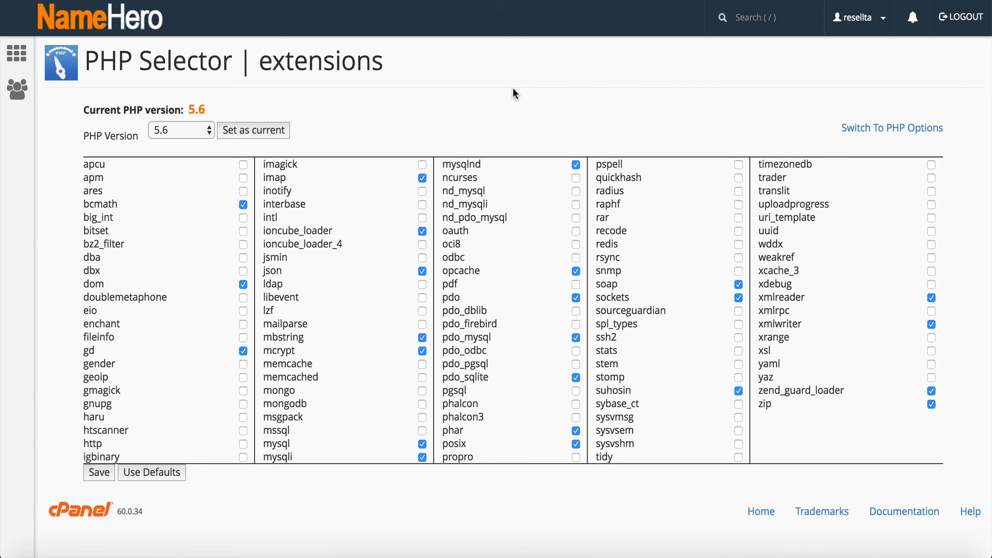